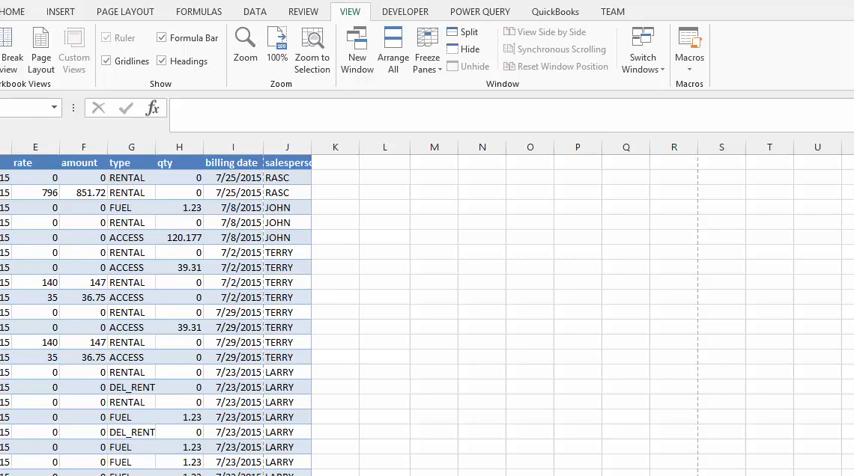
pyautogui.moveTo(592, 216)
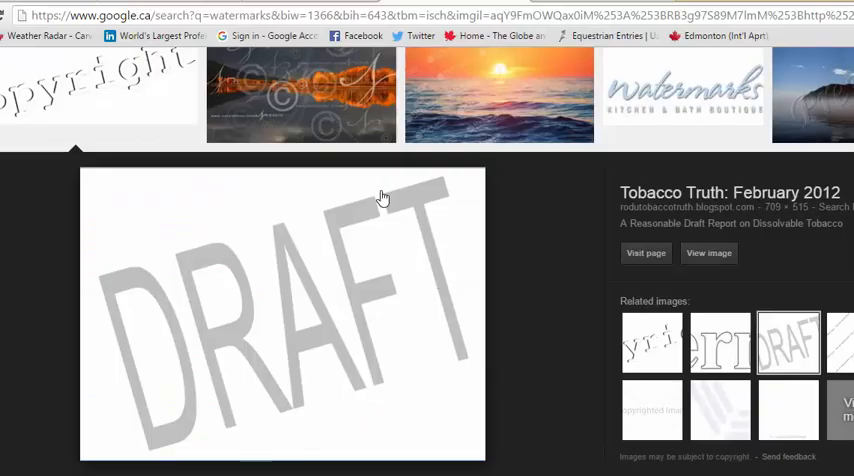
pyautogui.moveTo(456, 400)
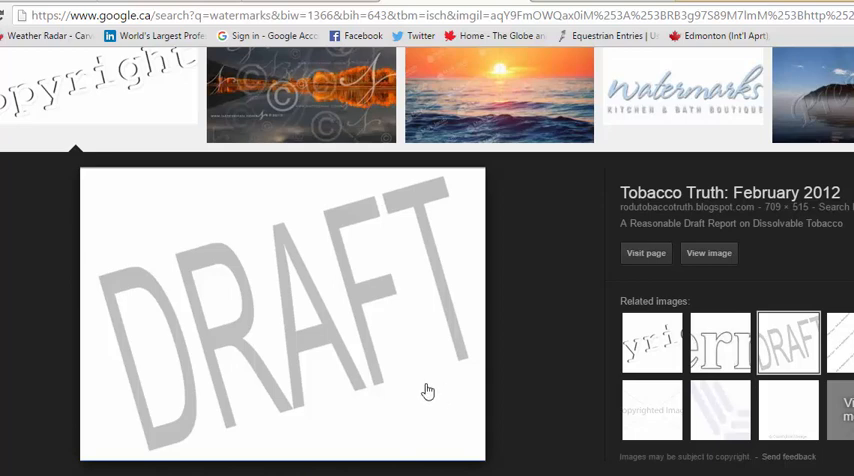
# Step: Bring up the save options for the grey DRAFT watermark image in Google Images
pyautogui.rightClick(428, 390)
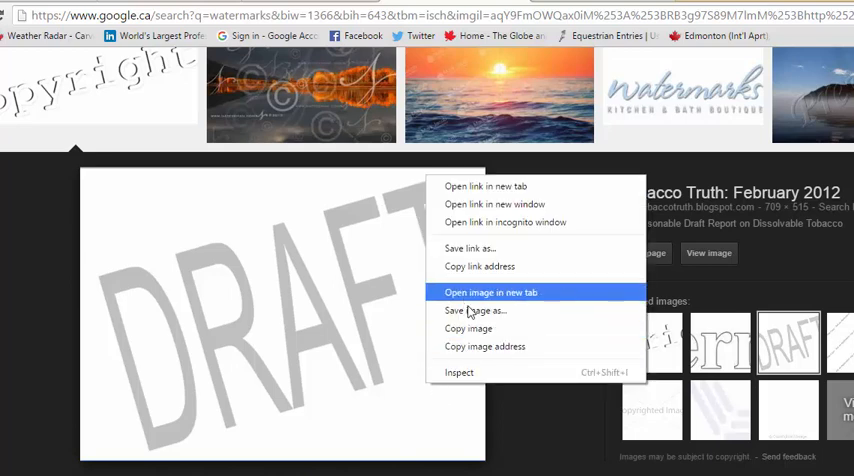
pyautogui.moveTo(474, 310)
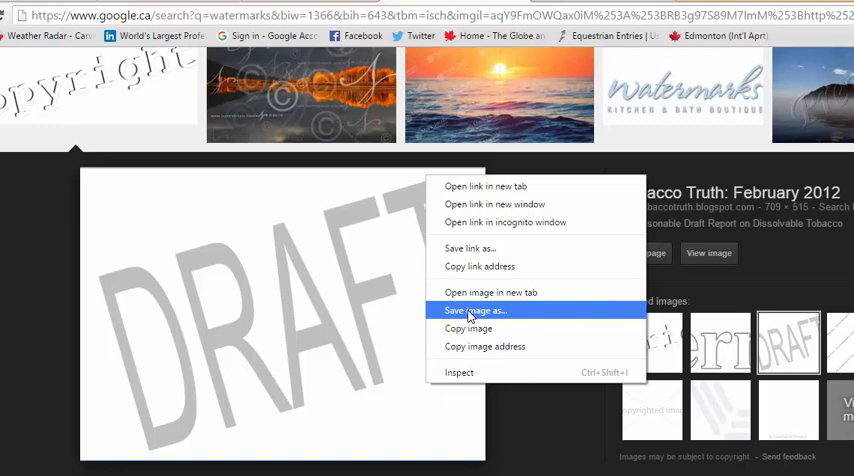
pyautogui.moveTo(468, 316)
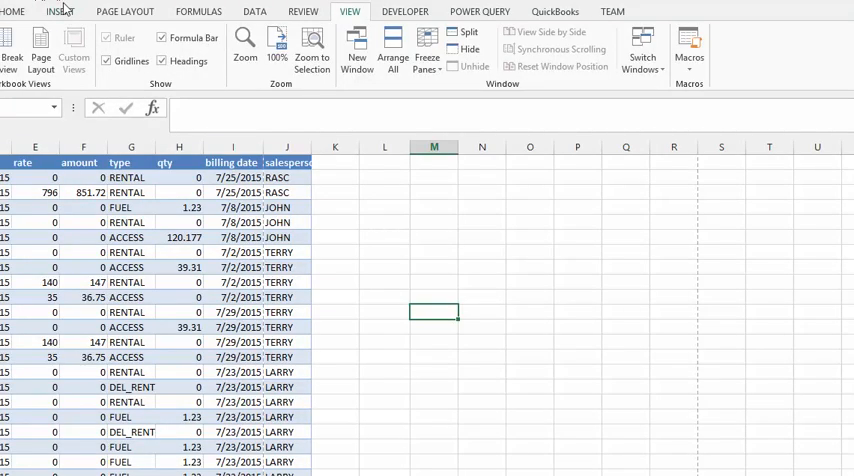
# Step: Begin editing the billing worksheet's page header via Insert > Header & Footer
pyautogui.click(60, 12)
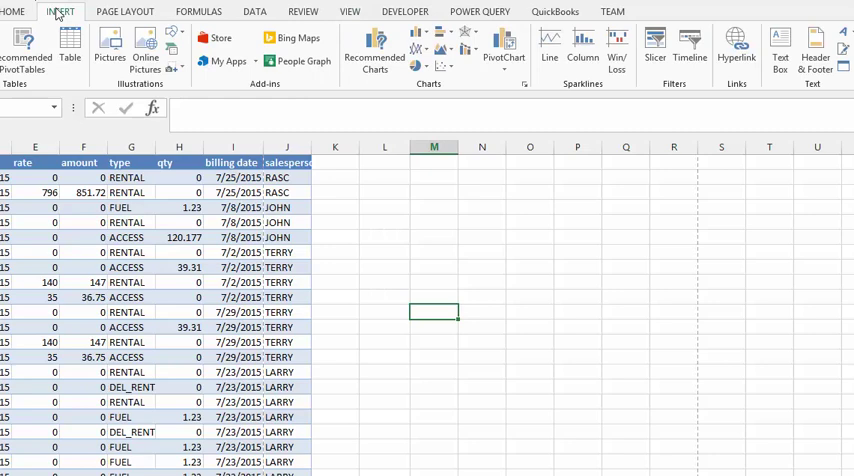
pyautogui.moveTo(576, 36)
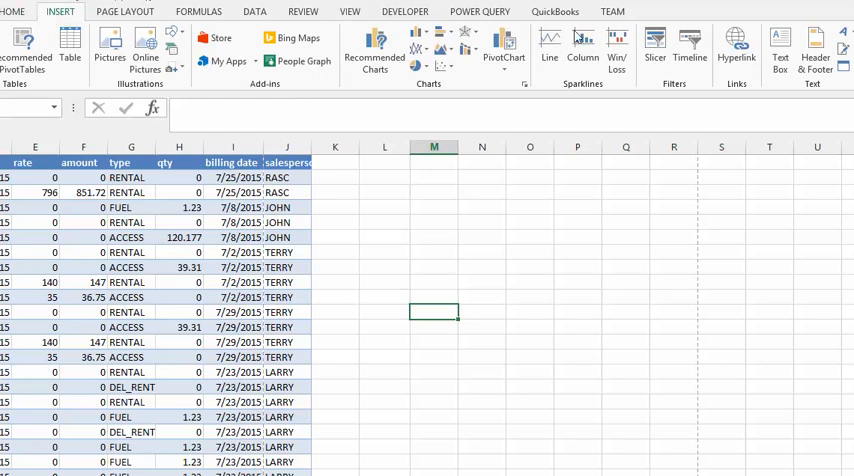
pyautogui.moveTo(816, 44)
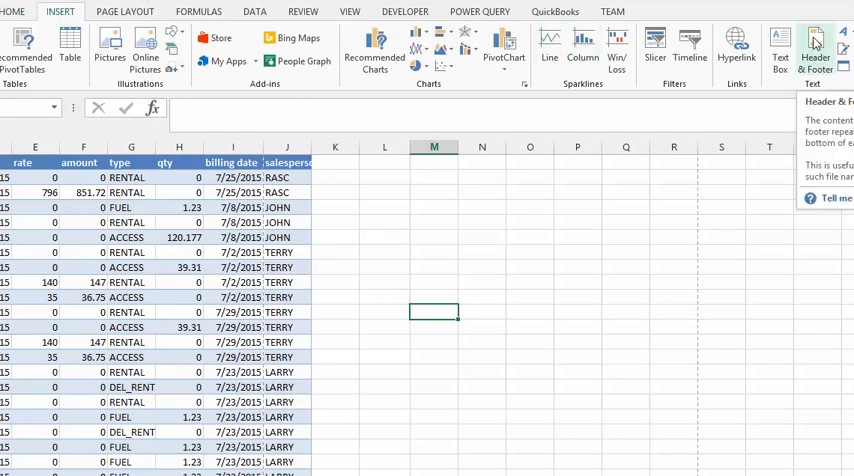
pyautogui.click(816, 48)
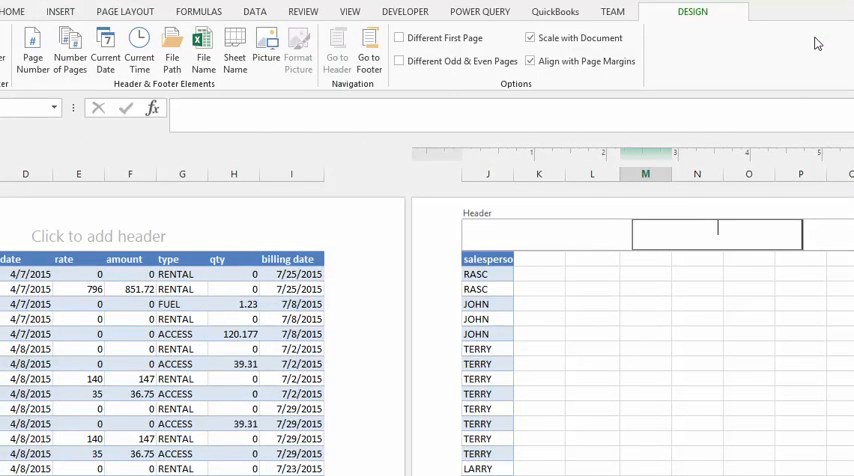
pyautogui.moveTo(806, 96)
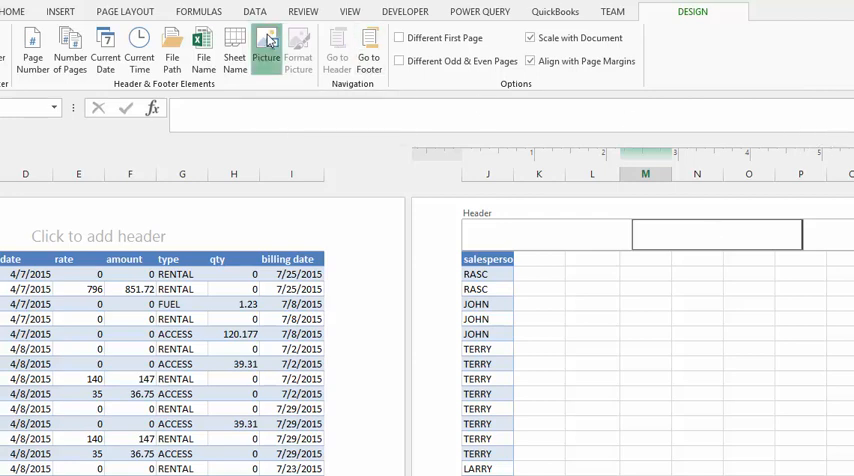
# Step: Insert the saved Draft.gif picture from file into the page header
pyautogui.click(266, 44)
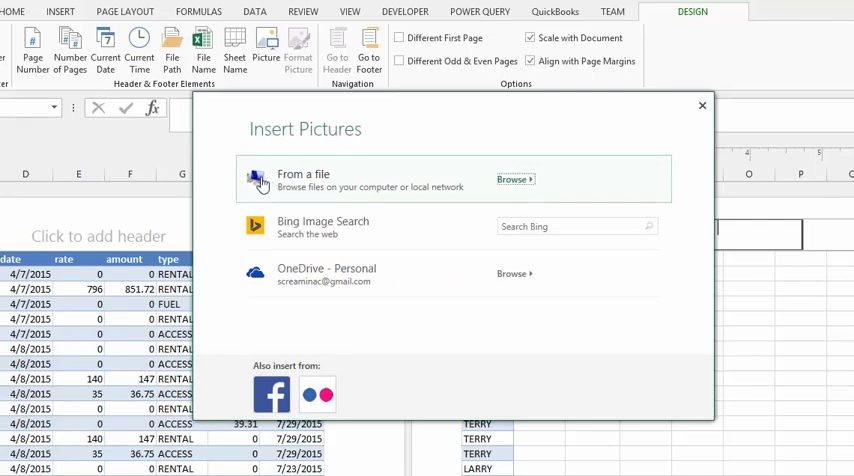
pyautogui.click(700, 104)
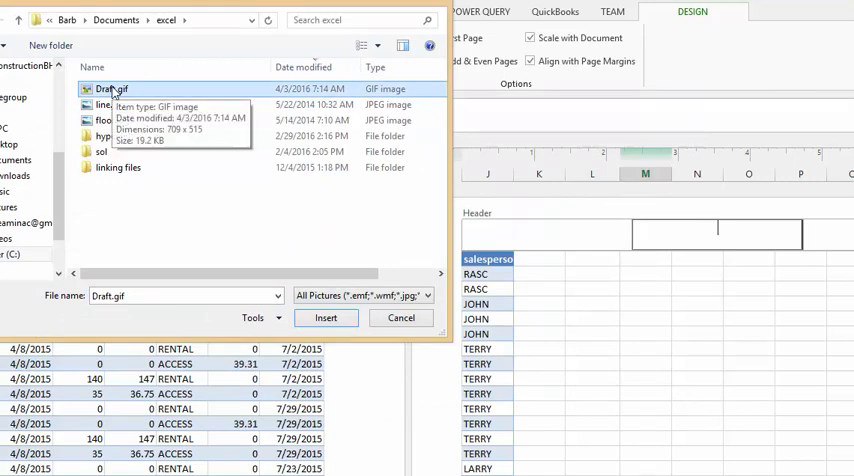
pyautogui.moveTo(326, 410)
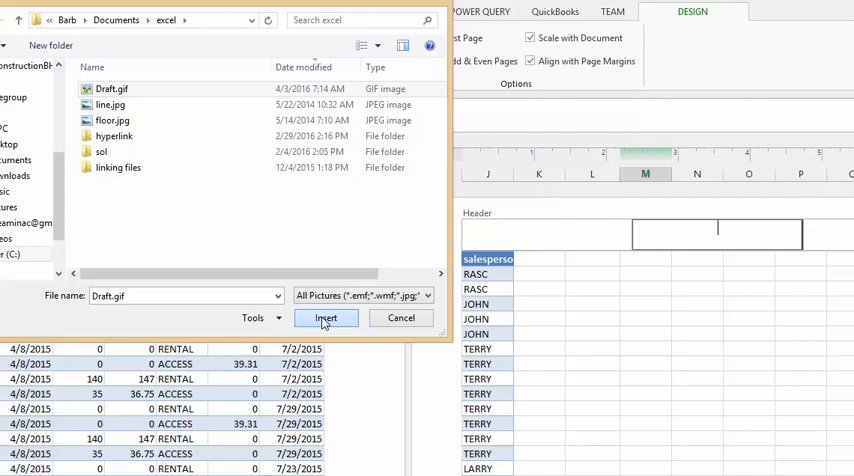
pyautogui.click(324, 318)
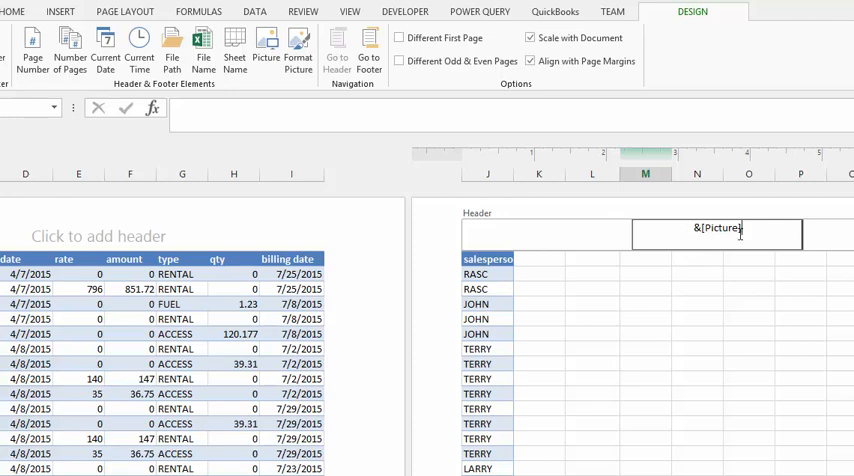
# Step: Leave the header and scroll the pages to confirm the DRAFT watermark shows behind the data throughout
pyautogui.click(644, 378)
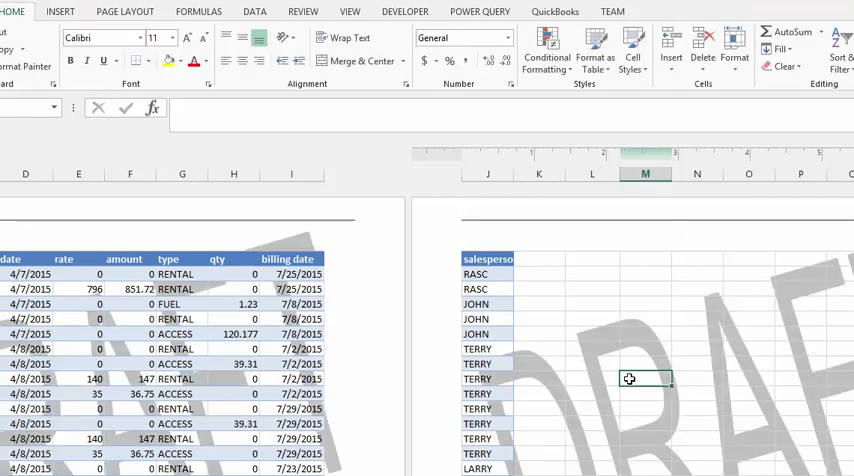
pyautogui.scroll(-3)
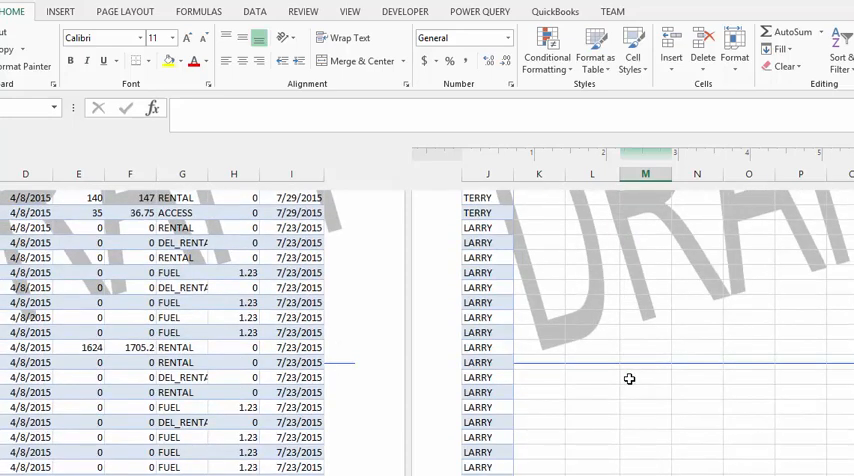
pyautogui.scroll(3)
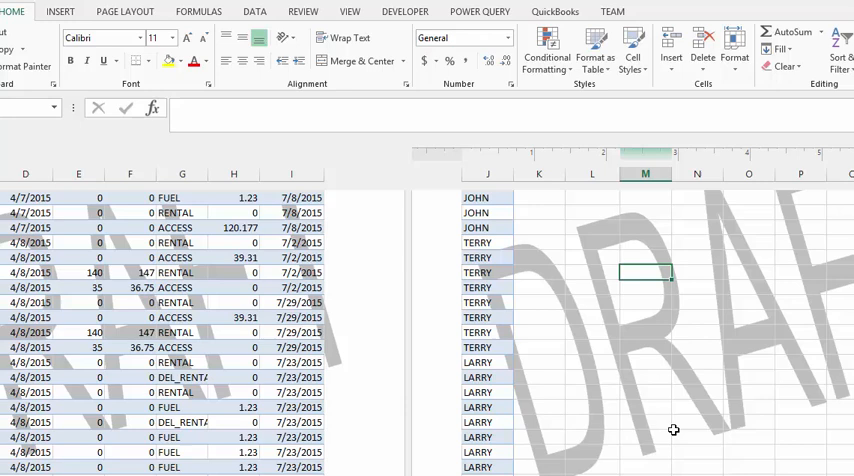
pyautogui.hscroll(-3)
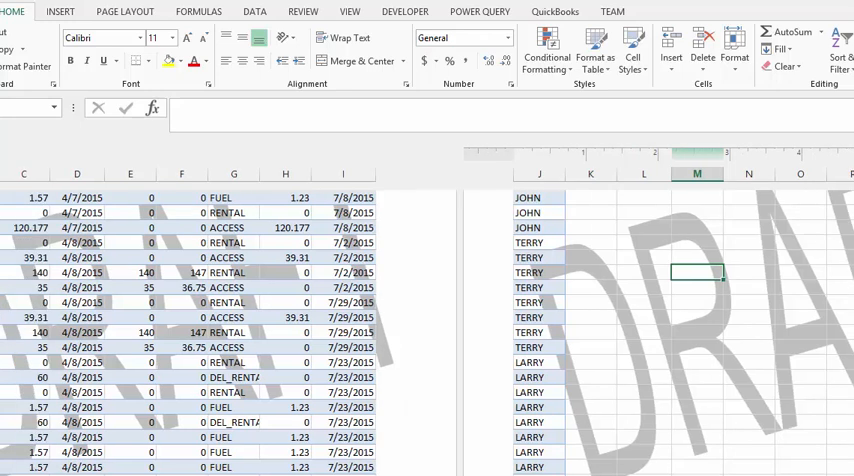
pyautogui.scroll(-3)
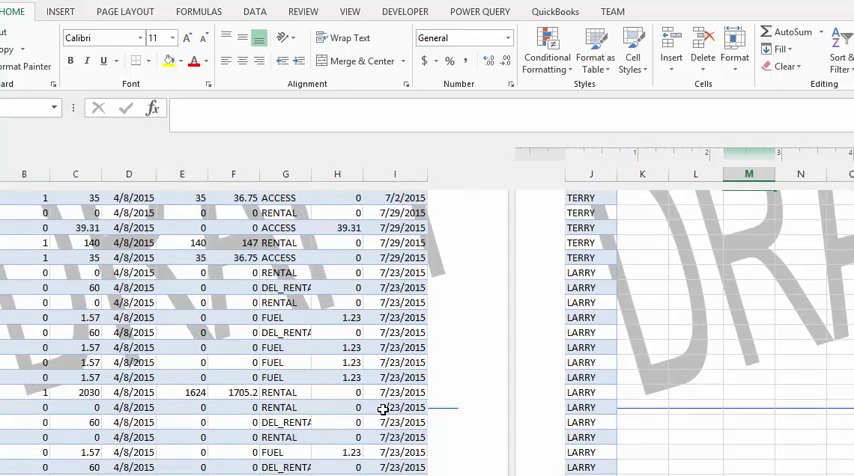
pyautogui.scroll(3)
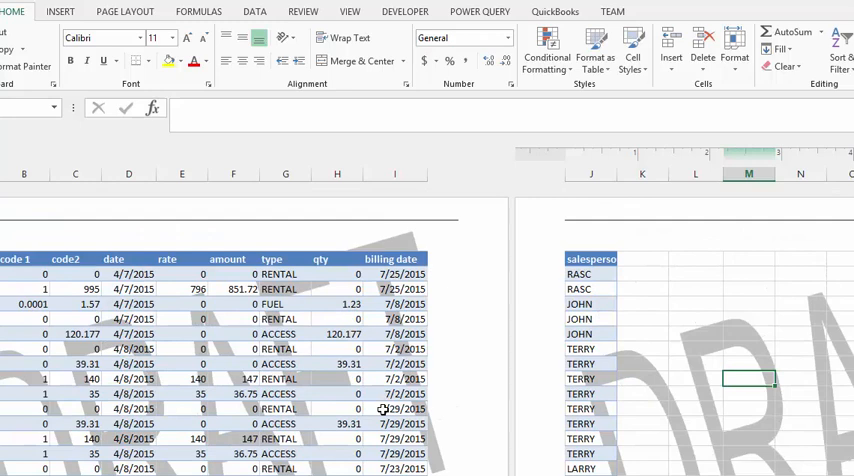